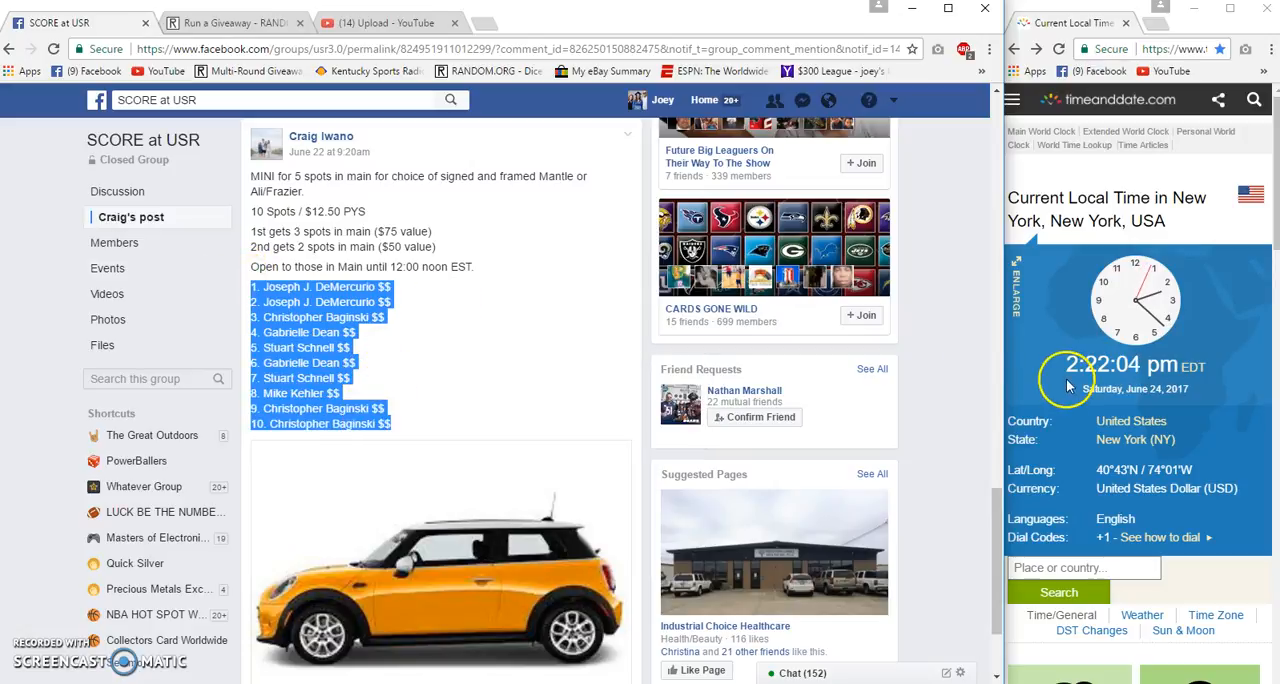
Scroll past the 10-spot list and comment 'Live' on the group giveaway post.
{"action": "scroll", "scroll_direction": "down", "scroll_amount": 3}
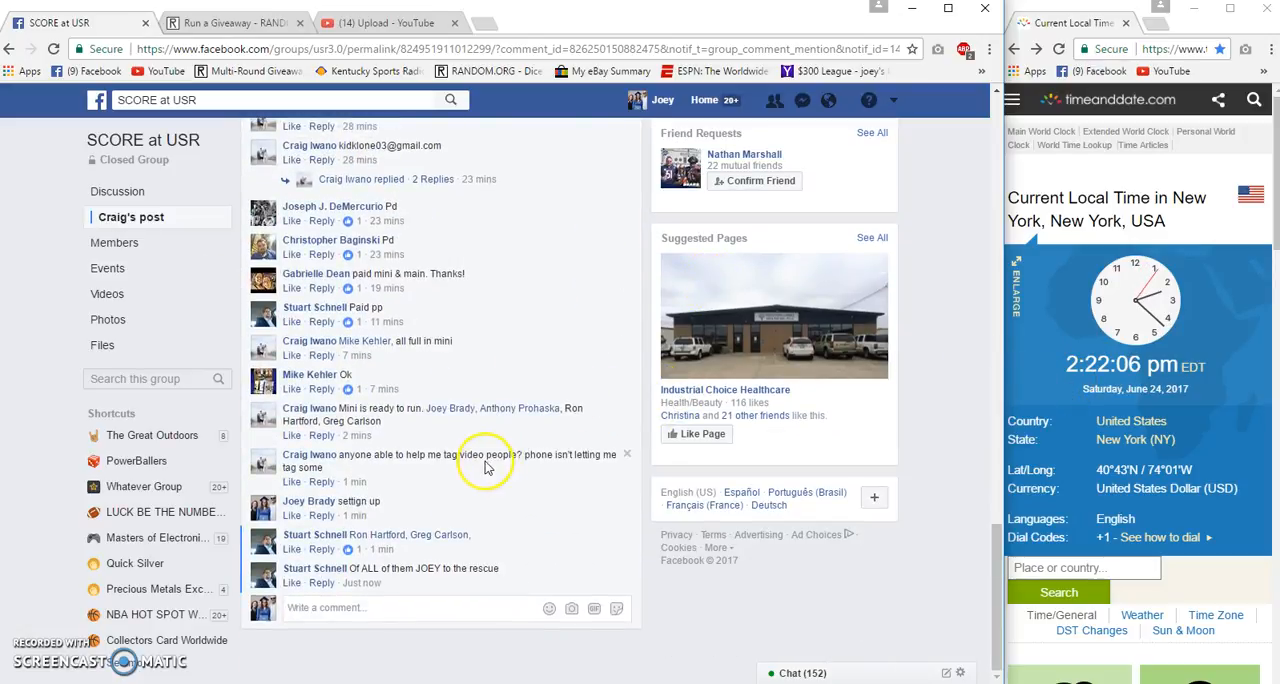
{"action": "left_click", "coordinate": [404, 607]}
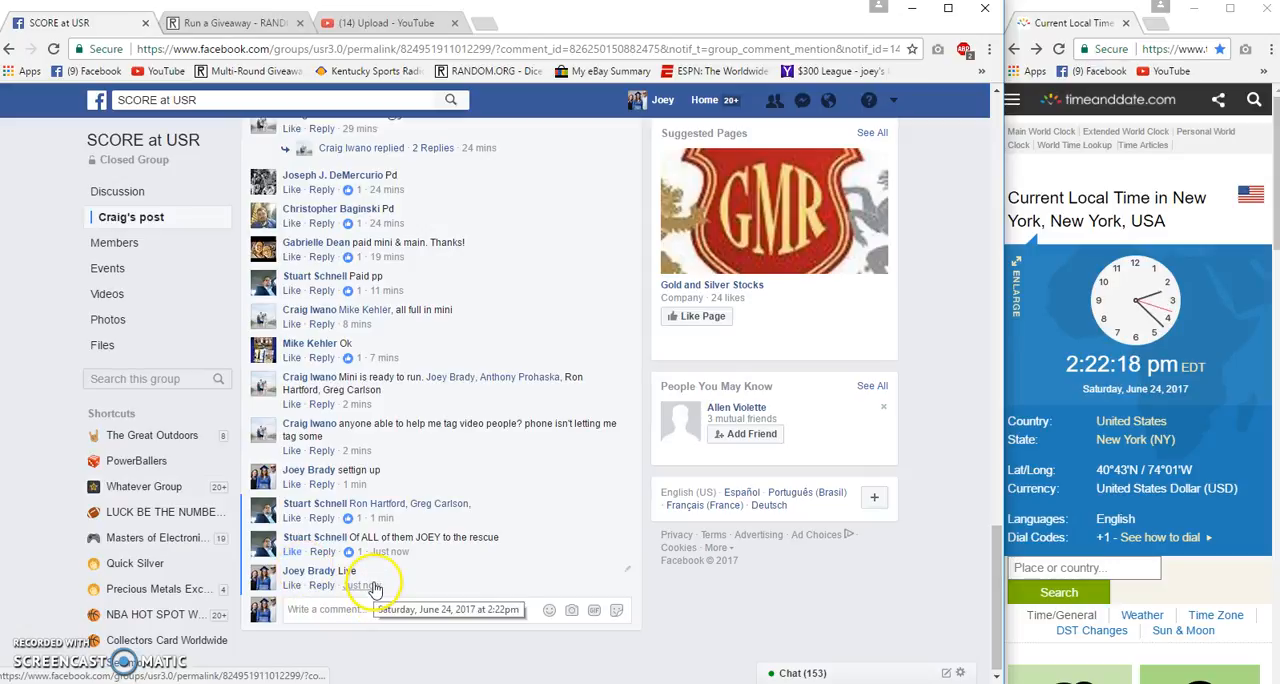
Roll 2d6 dice on the giveaway page so Total Rounds becomes 10.
{"action": "left_click", "coordinate": [235, 22]}
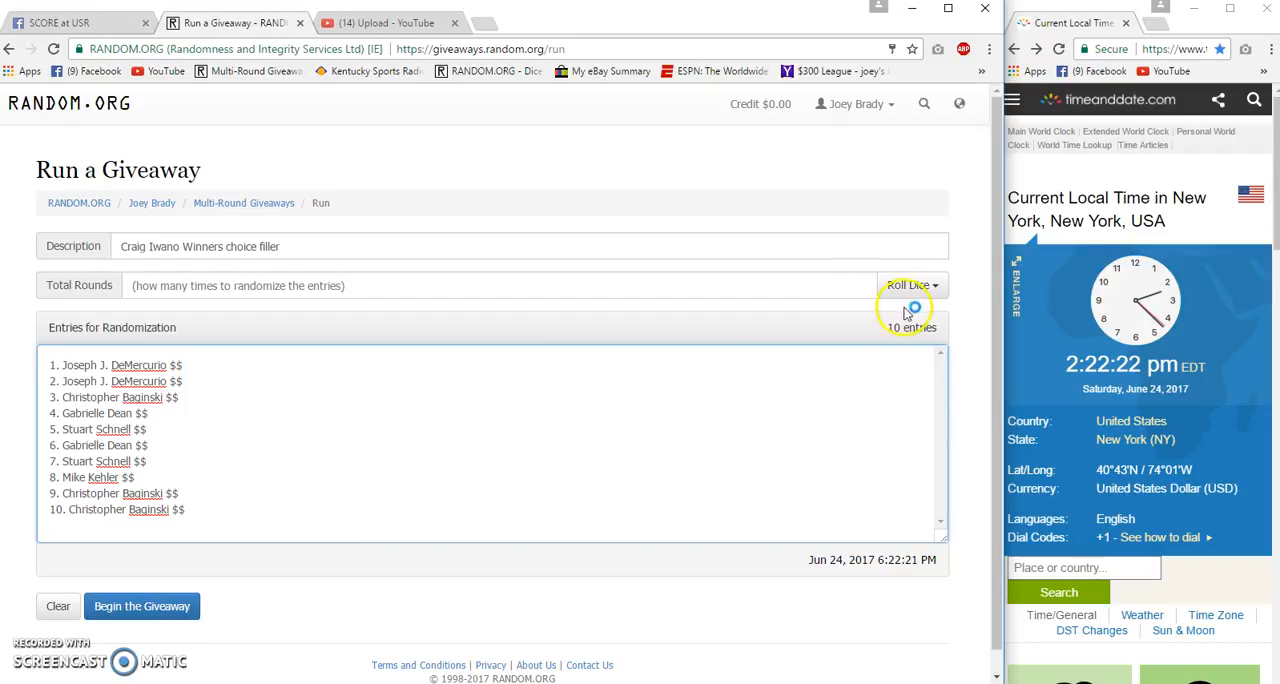
{"action": "left_click", "coordinate": [908, 285]}
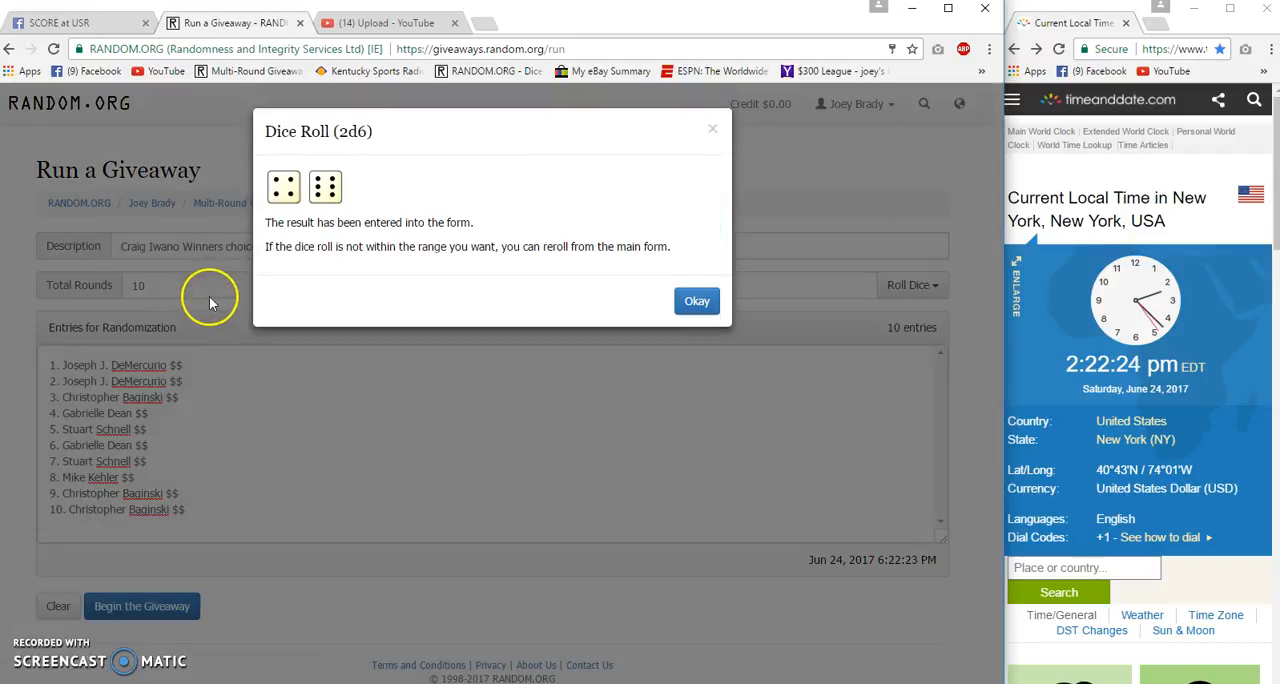
{"action": "left_click", "coordinate": [696, 301]}
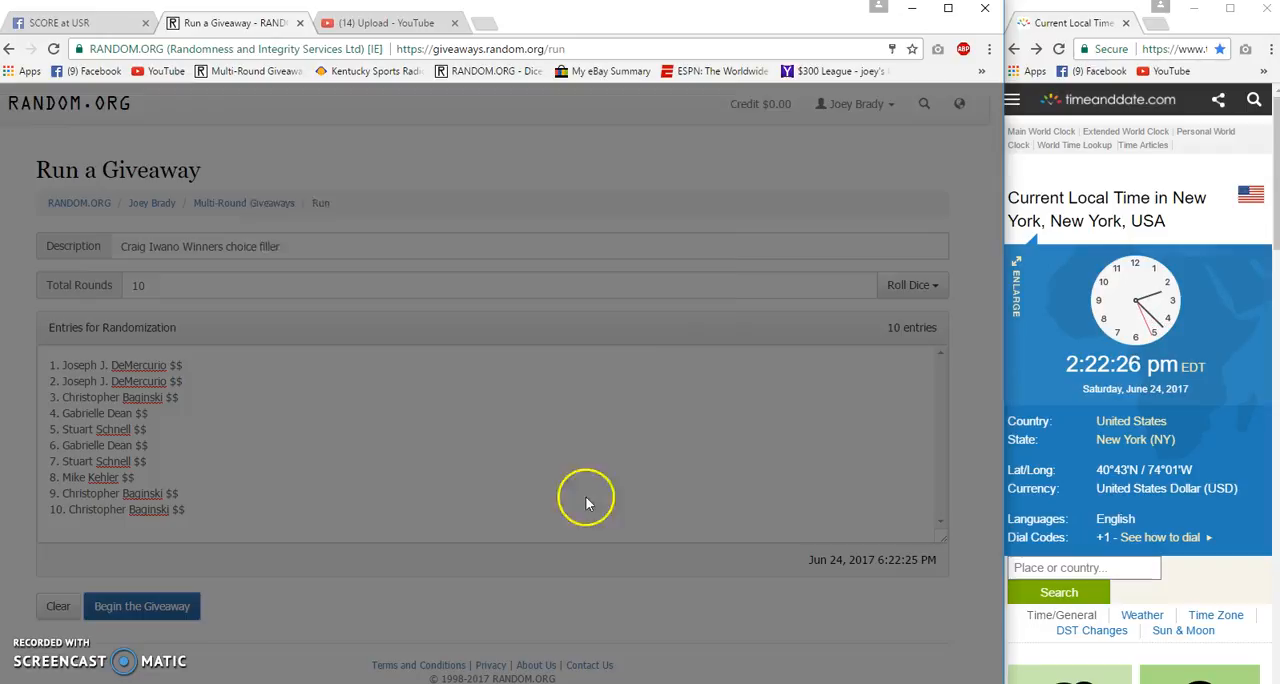
Begin the giveaway and run rounds 1 through 9, then return to Facebook.
{"action": "left_click", "coordinate": [142, 606]}
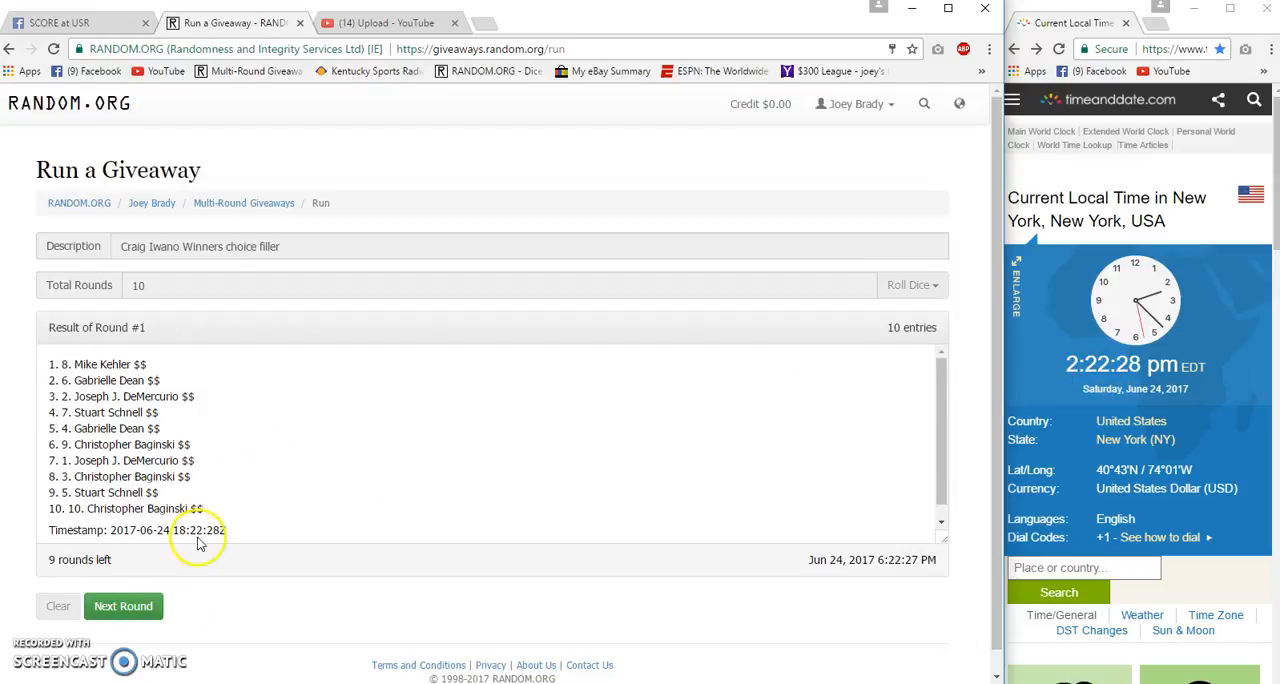
{"action": "left_click", "coordinate": [123, 606]}
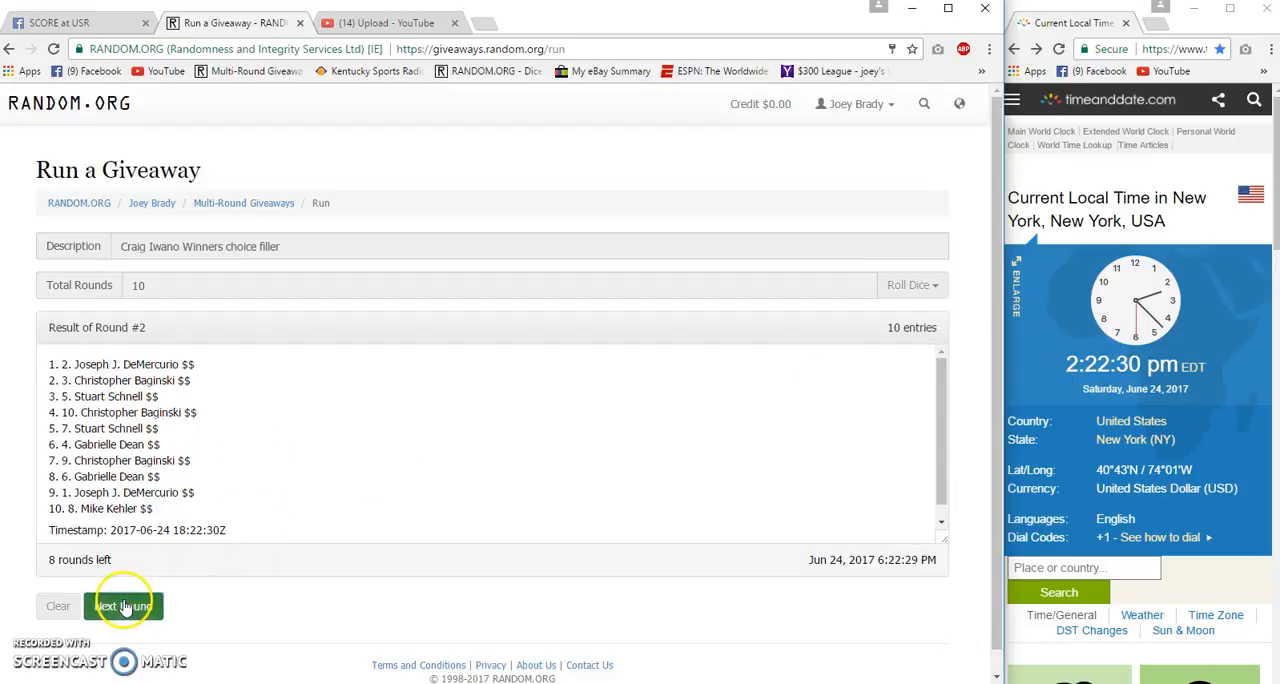
{"action": "left_click", "coordinate": [124, 606]}
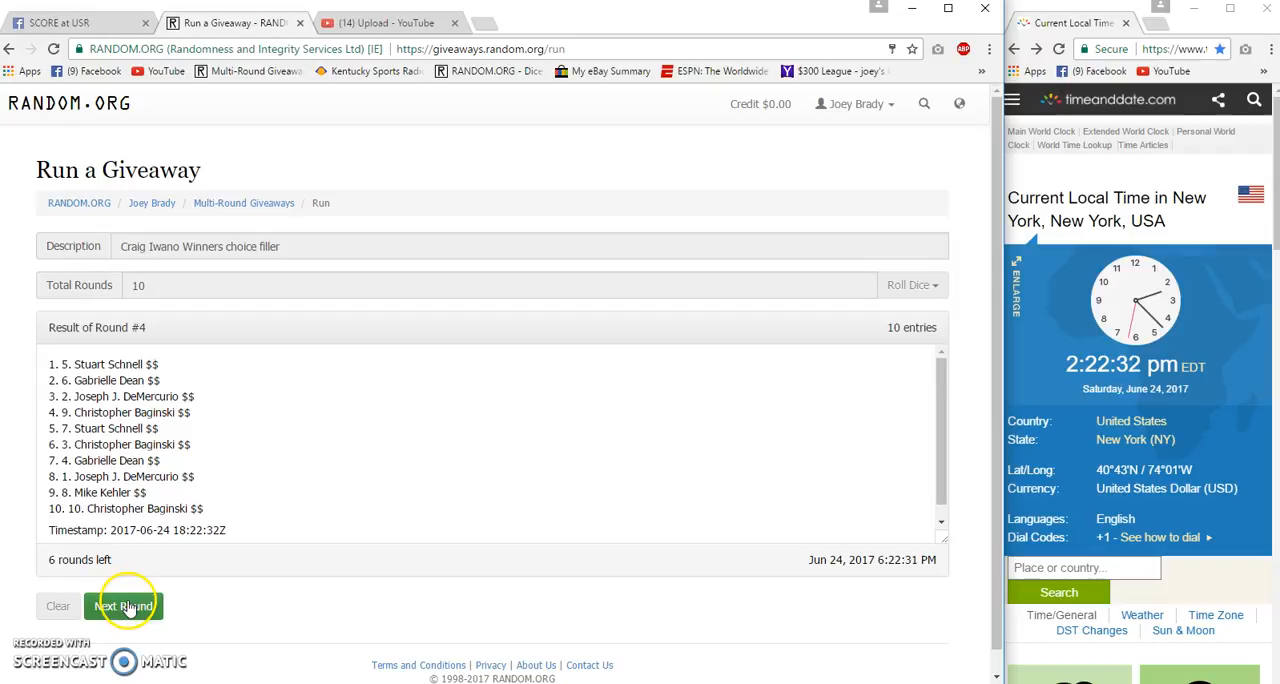
{"action": "left_click", "coordinate": [124, 606]}
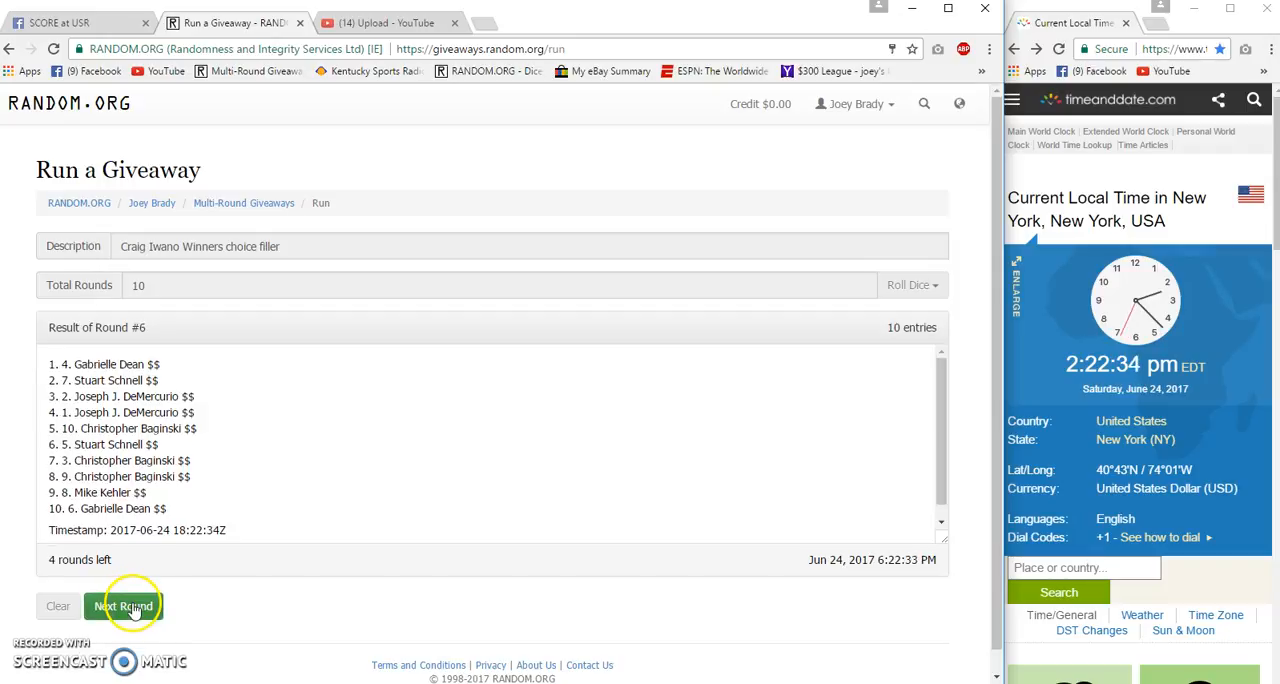
{"action": "left_click", "coordinate": [124, 606]}
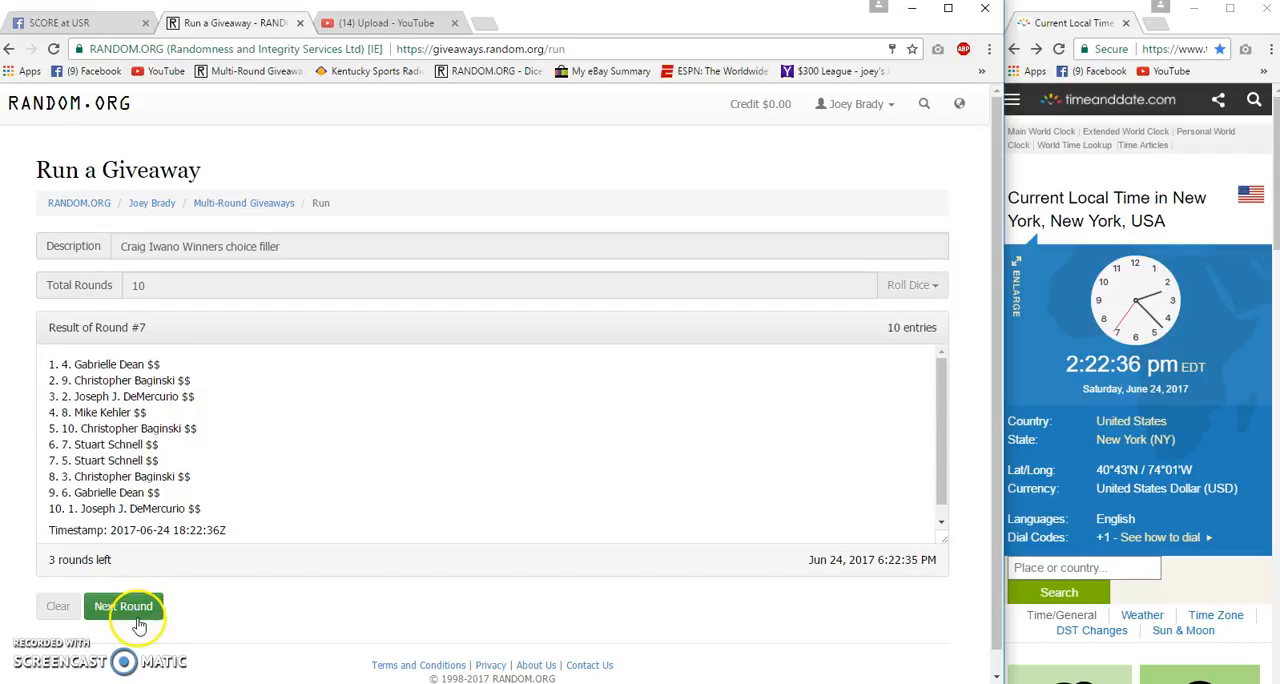
{"action": "left_click", "coordinate": [123, 606]}
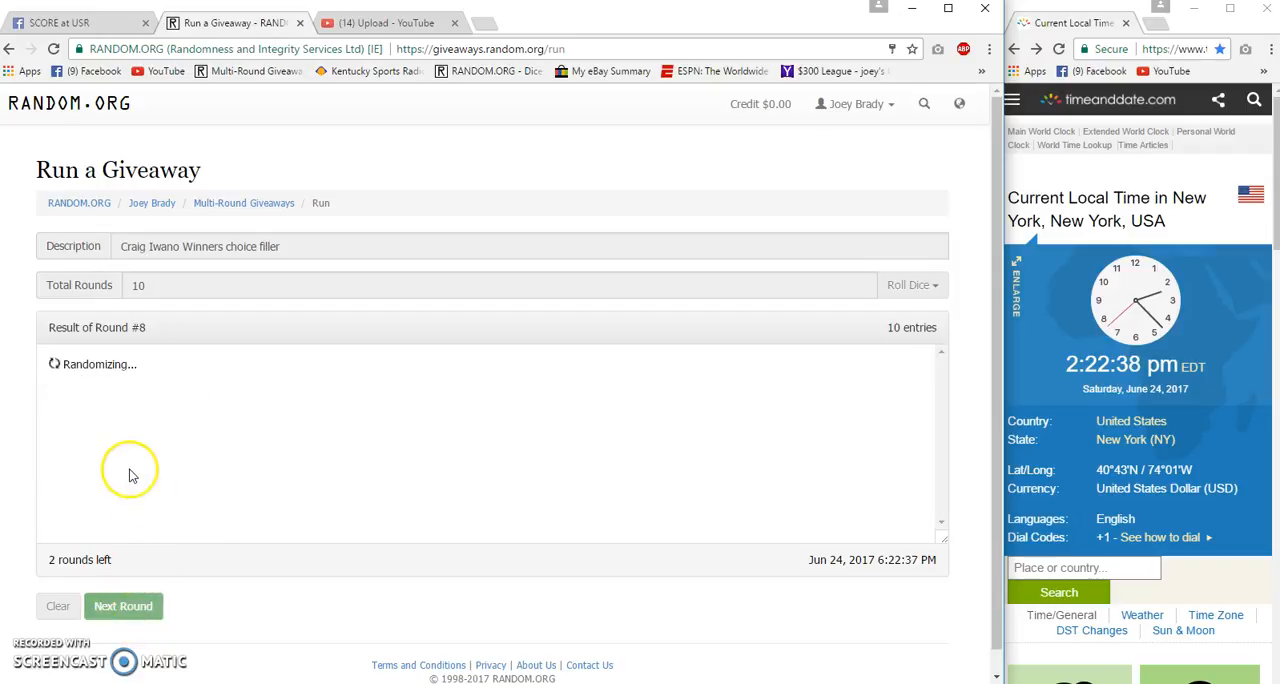
{"action": "left_click", "coordinate": [123, 606]}
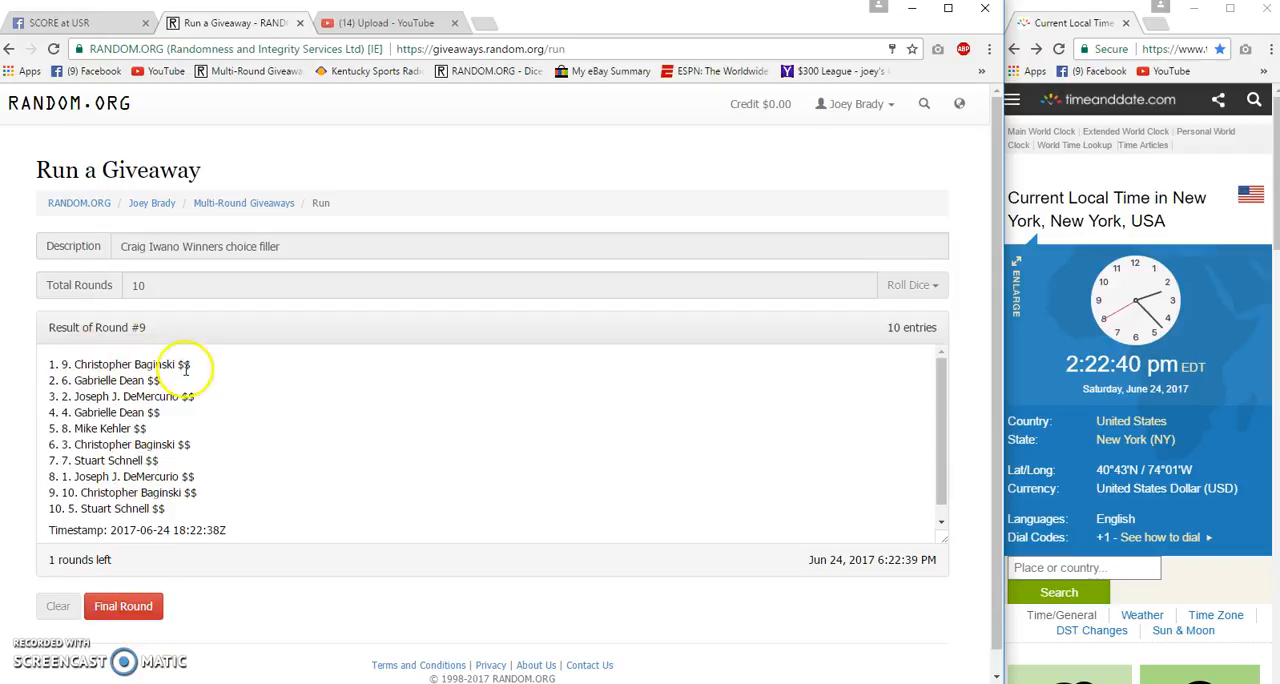
{"action": "left_click", "coordinate": [80, 22]}
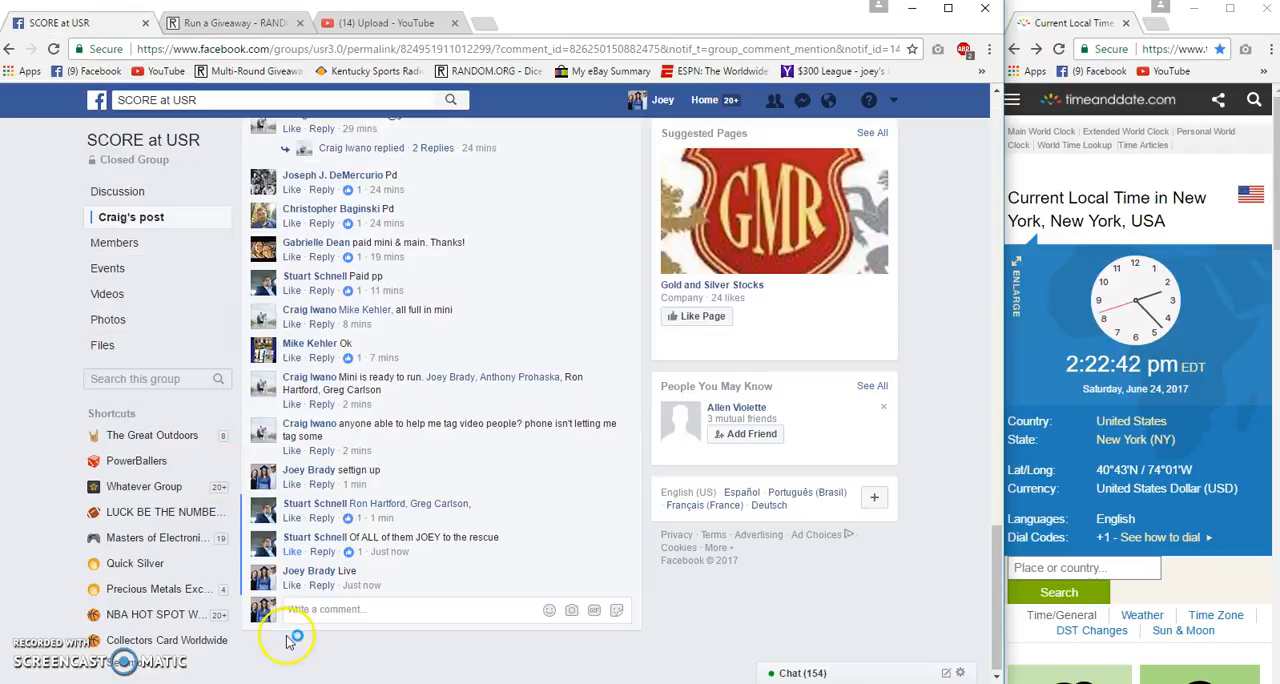
Type 'Good' while reviewing the Facebook post's comments.
{"action": "type", "text": "Good"}
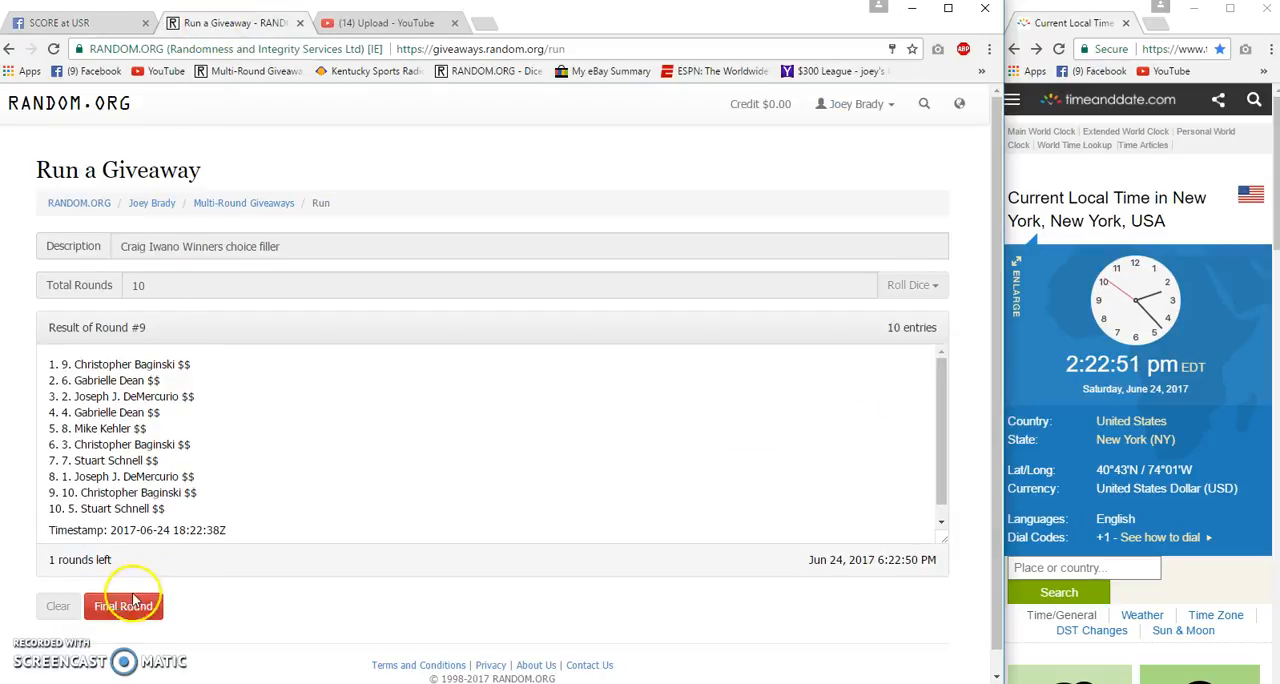
Run the final round 10 and open the giveaway's verification page.
{"action": "left_click", "coordinate": [123, 606]}
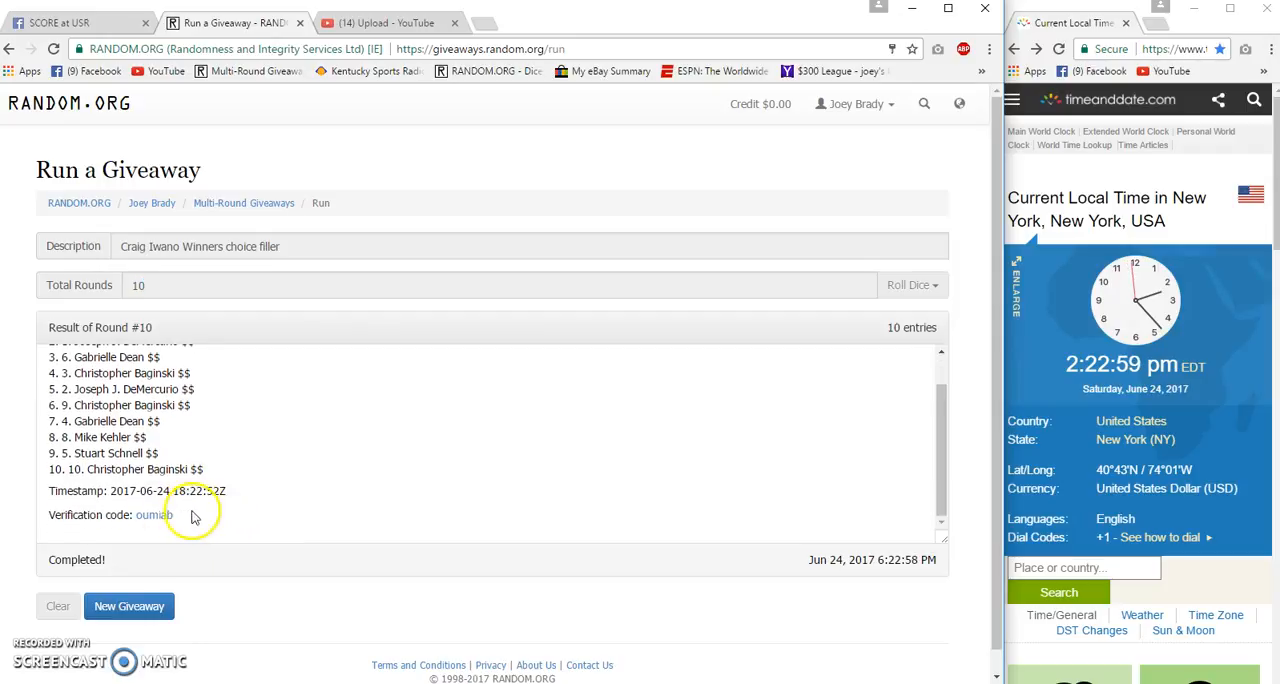
{"action": "left_click", "coordinate": [155, 514]}
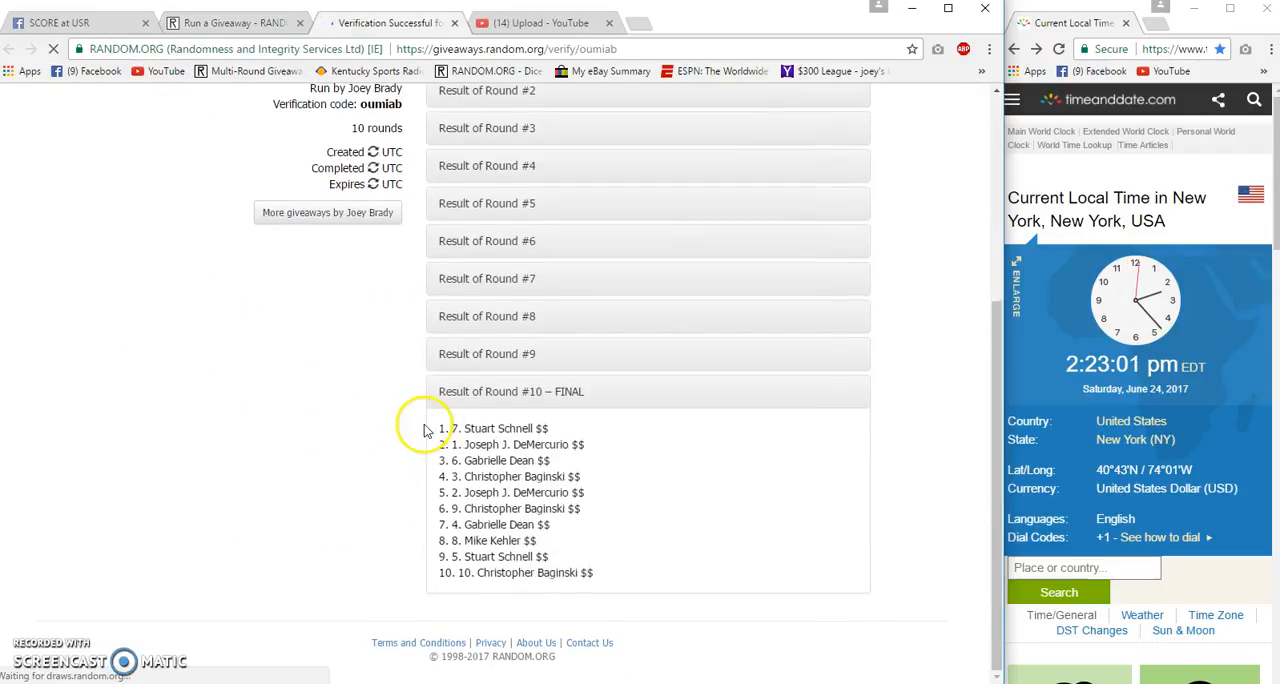